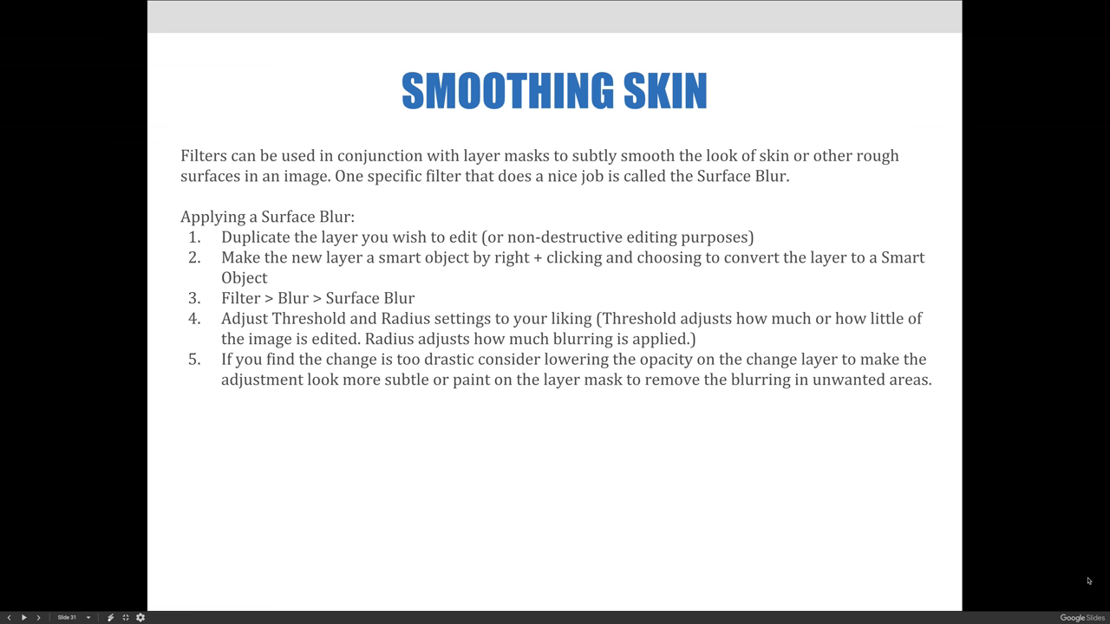
Advance to the illustrated Smoothing Skin slide showing the Surface Blur workflow
key("Right")
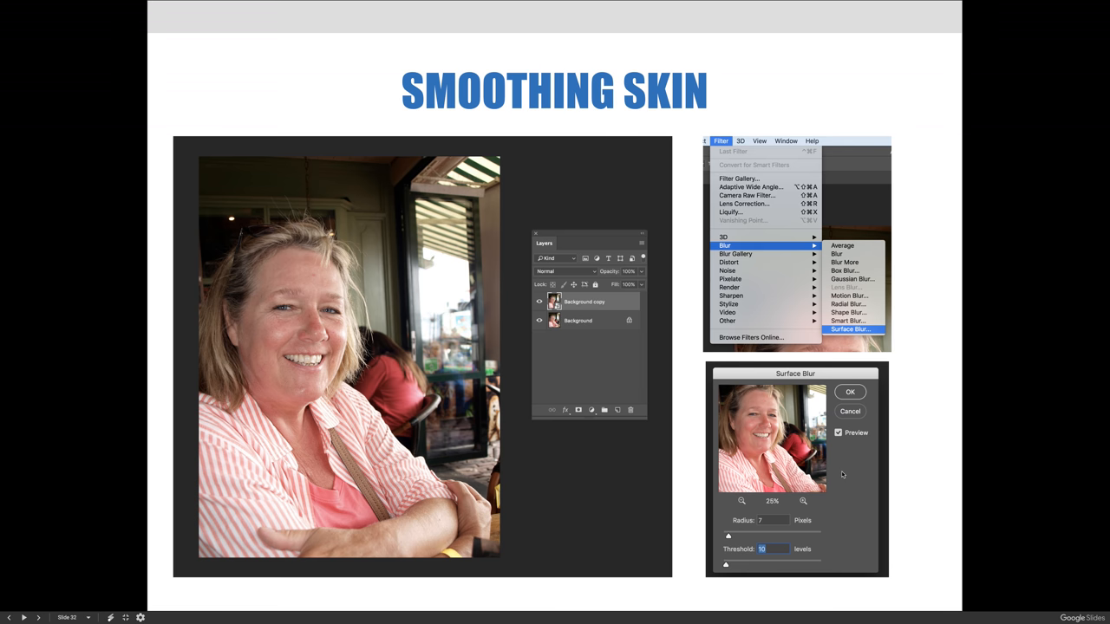
mouse_move(732, 535)
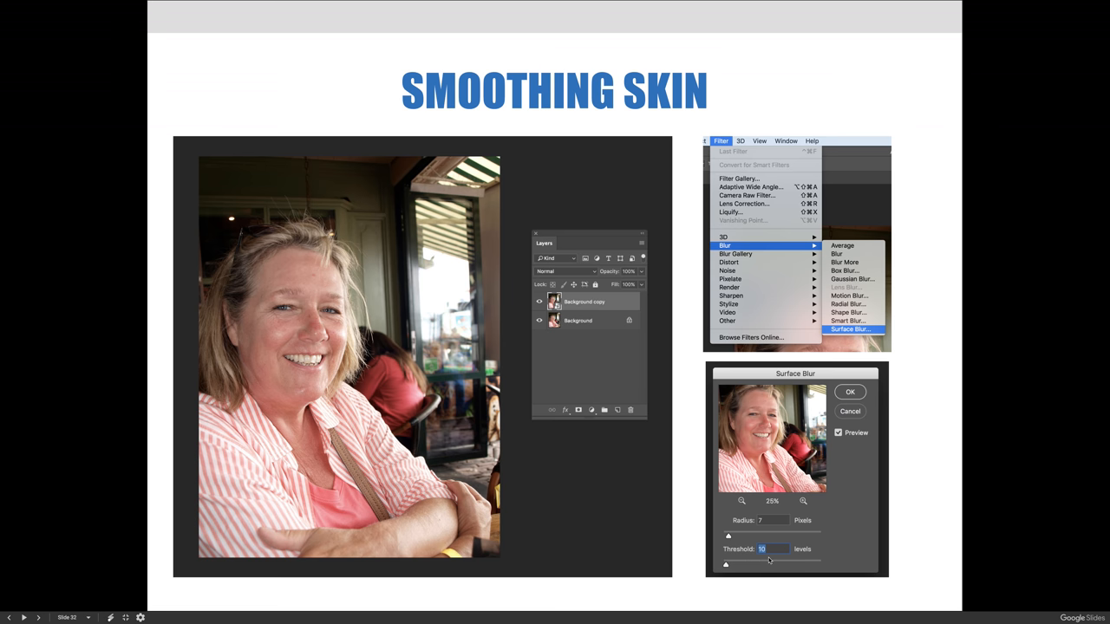
Advance to the before-and-after portrait comparison slide
left_click(24, 617)
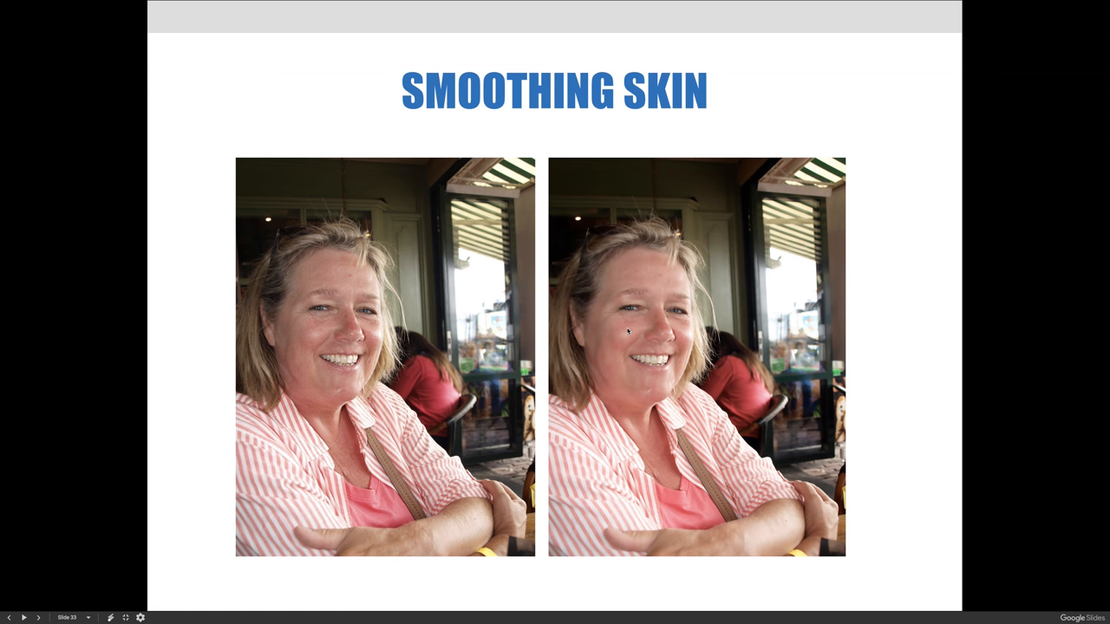
mouse_move(618, 333)
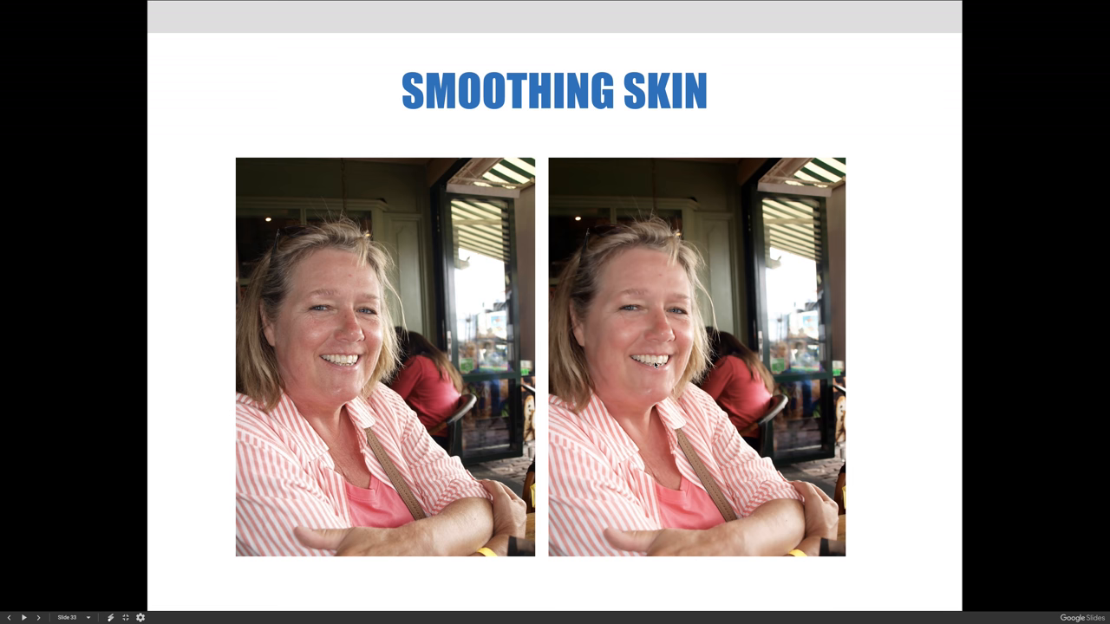
Advance to the slide comparing three versions of the portrait
key("Right")
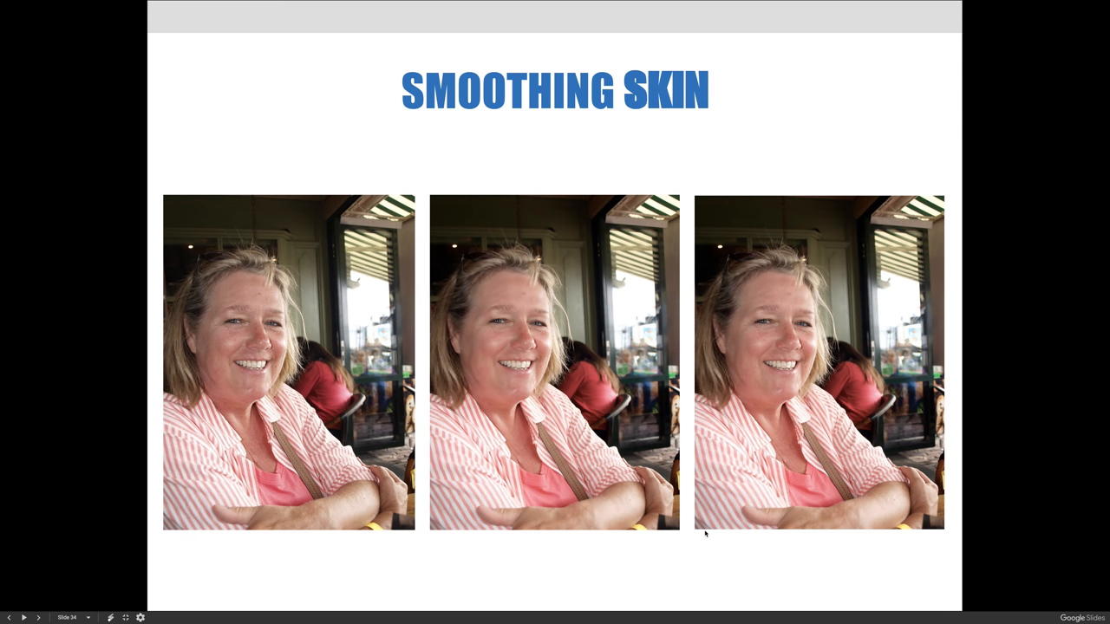
mouse_move(645, 562)
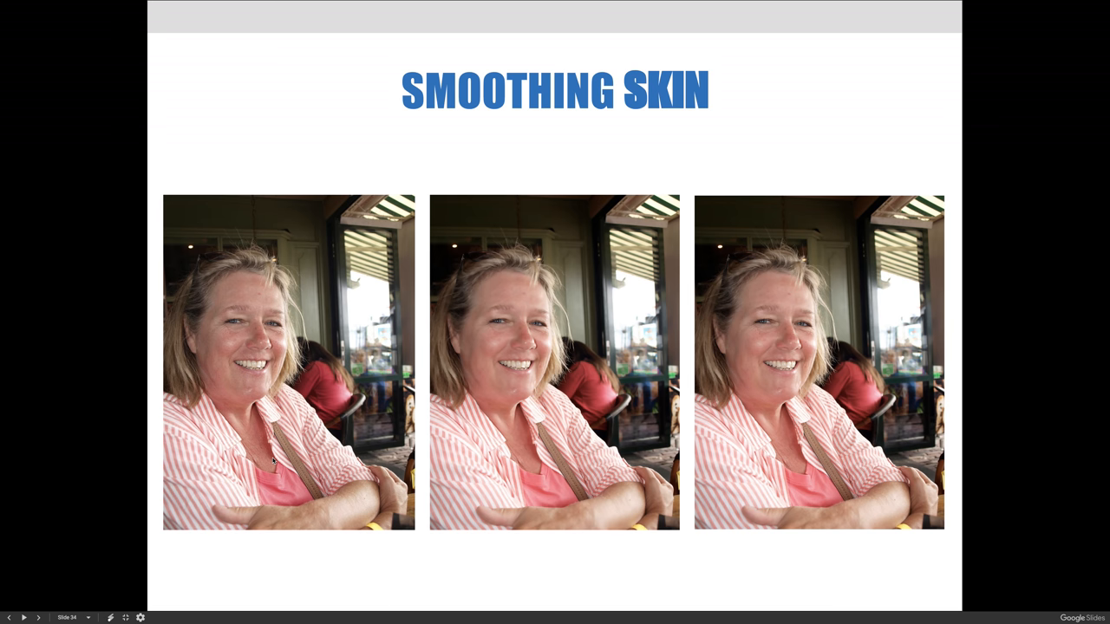
mouse_move(460, 477)
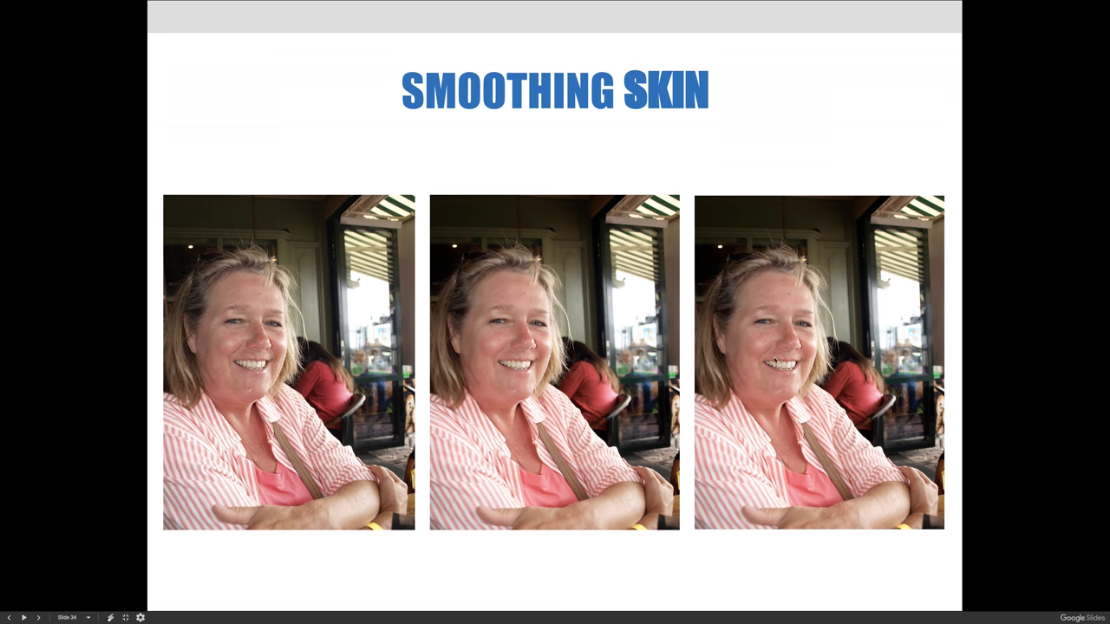
mouse_move(788, 396)
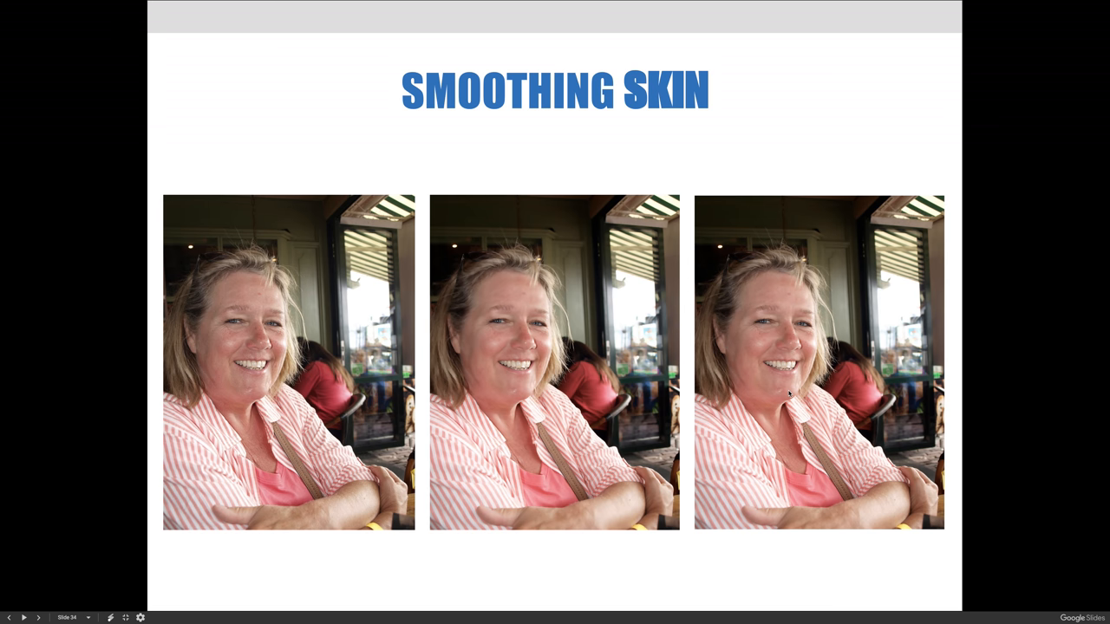
mouse_move(487, 392)
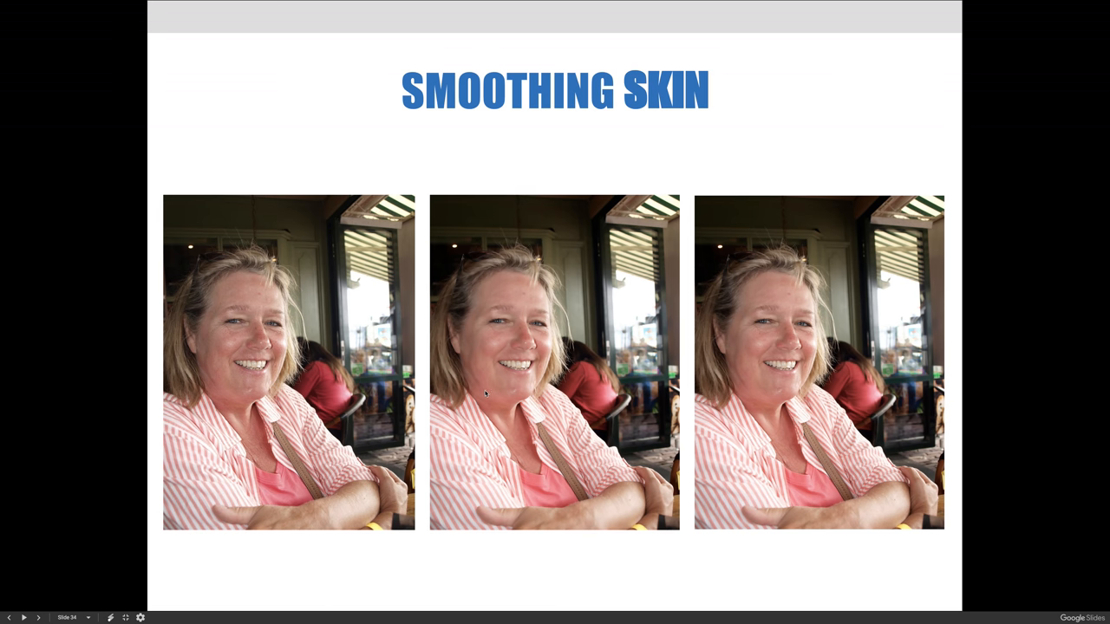
mouse_move(496, 392)
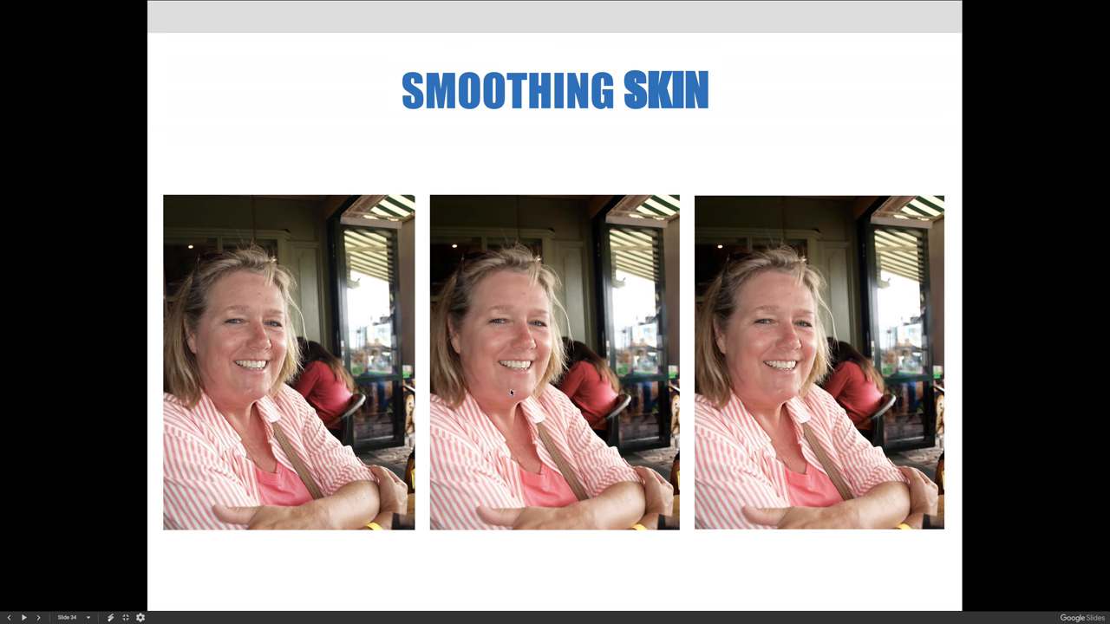
mouse_move(773, 396)
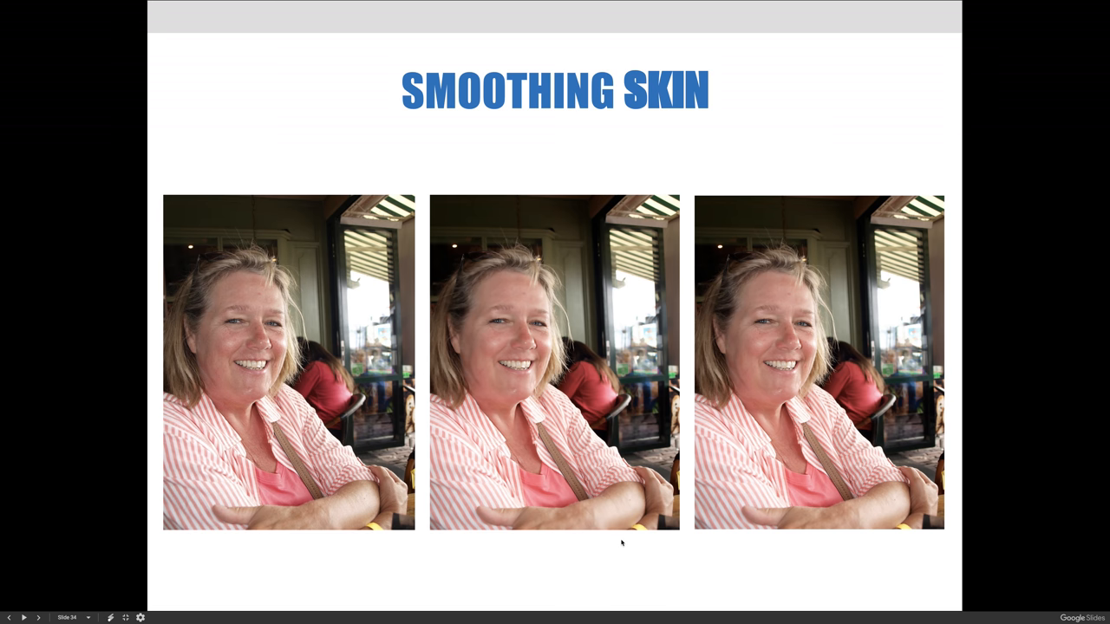
mouse_move(669, 586)
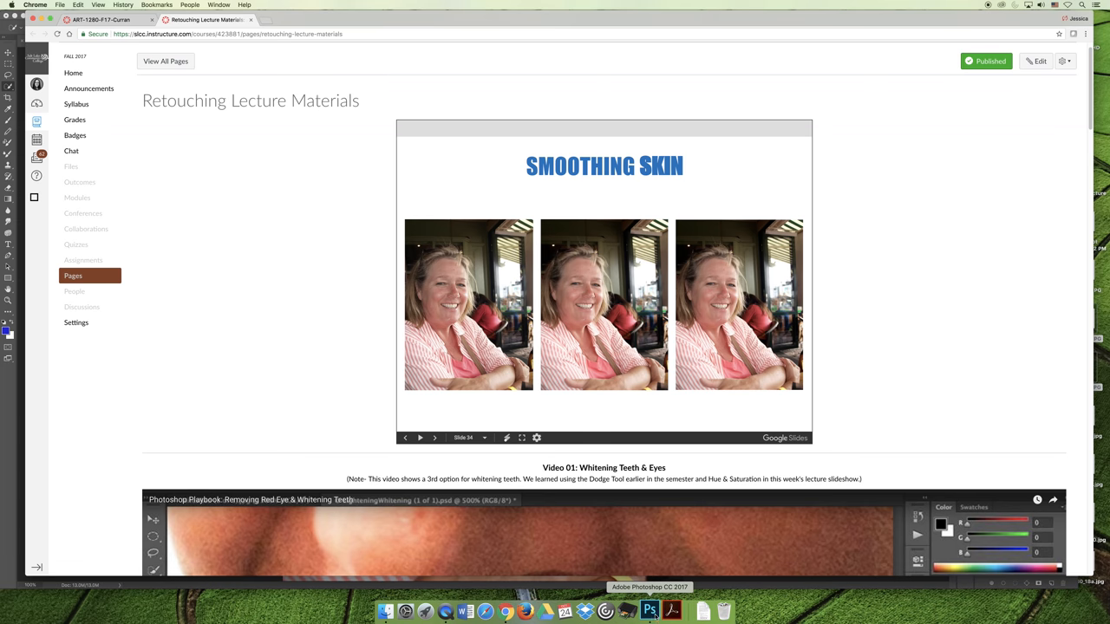
Switch from the Canvas lecture page to the portrait open in Photoshop
left_click(669, 610)
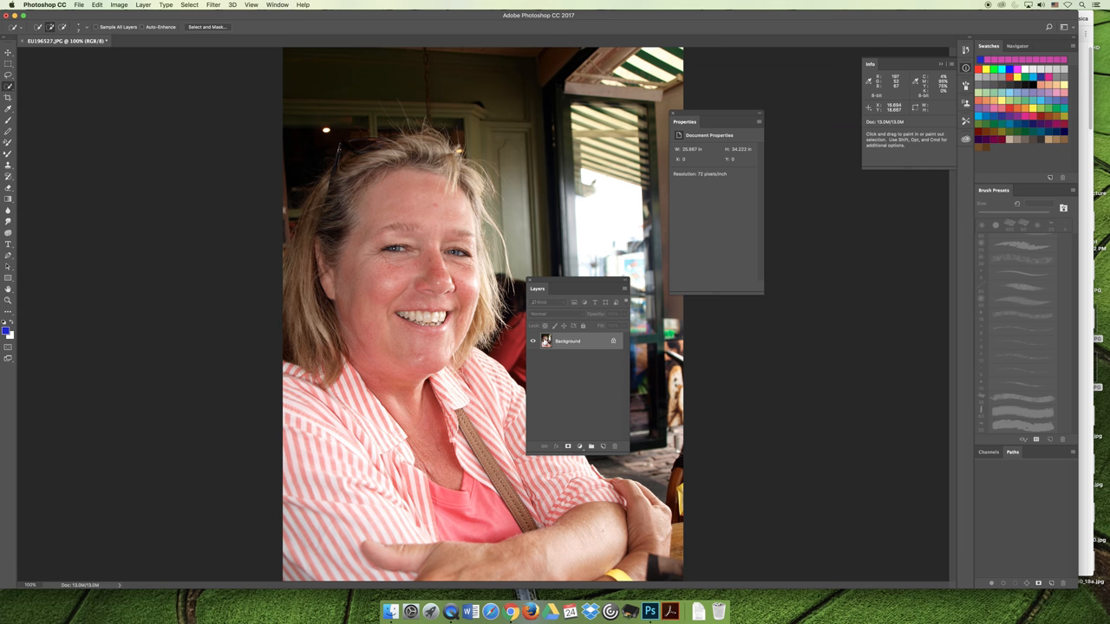
Duplicate the Background layer with Cmd+J and start renaming the copy
key("cmd+j")
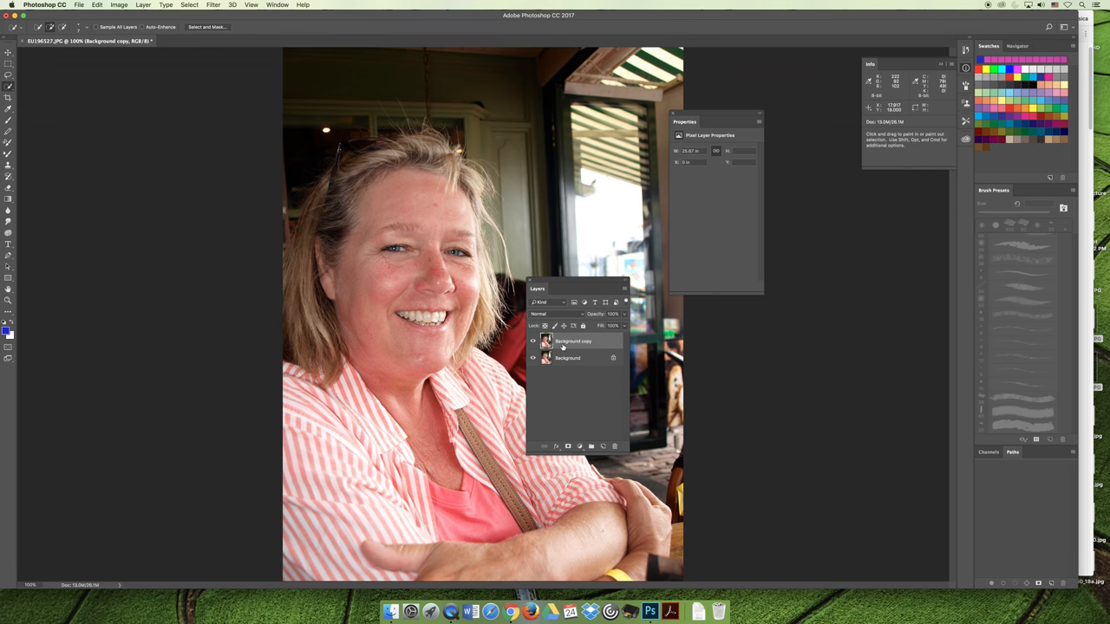
double_click(579, 357)
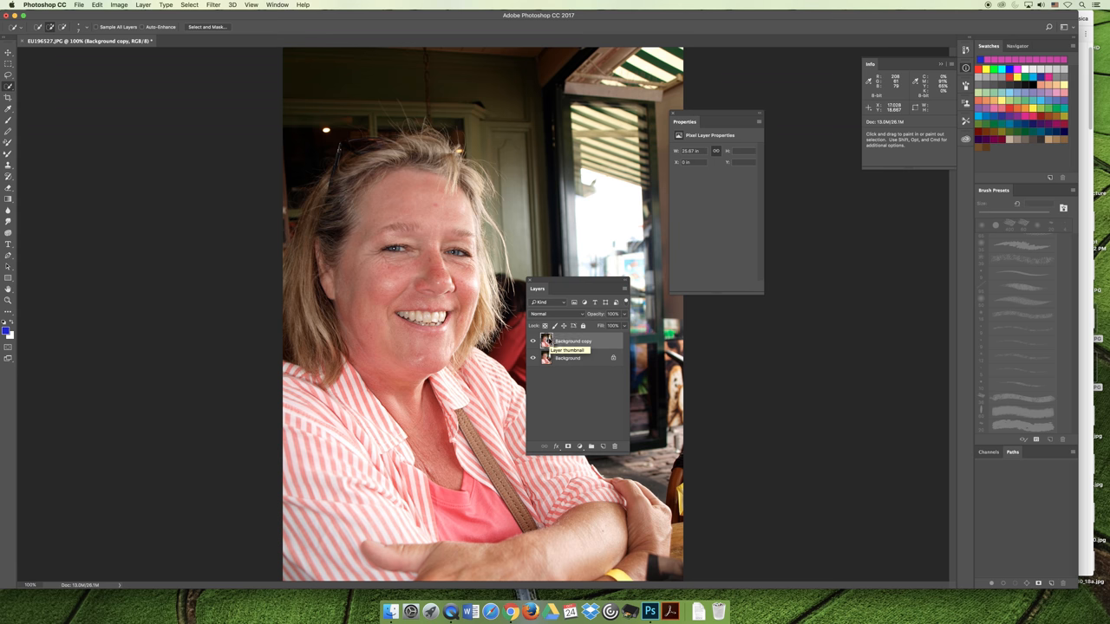
Convert the Background copy layer into an embedded smart object
right_click(545, 342)
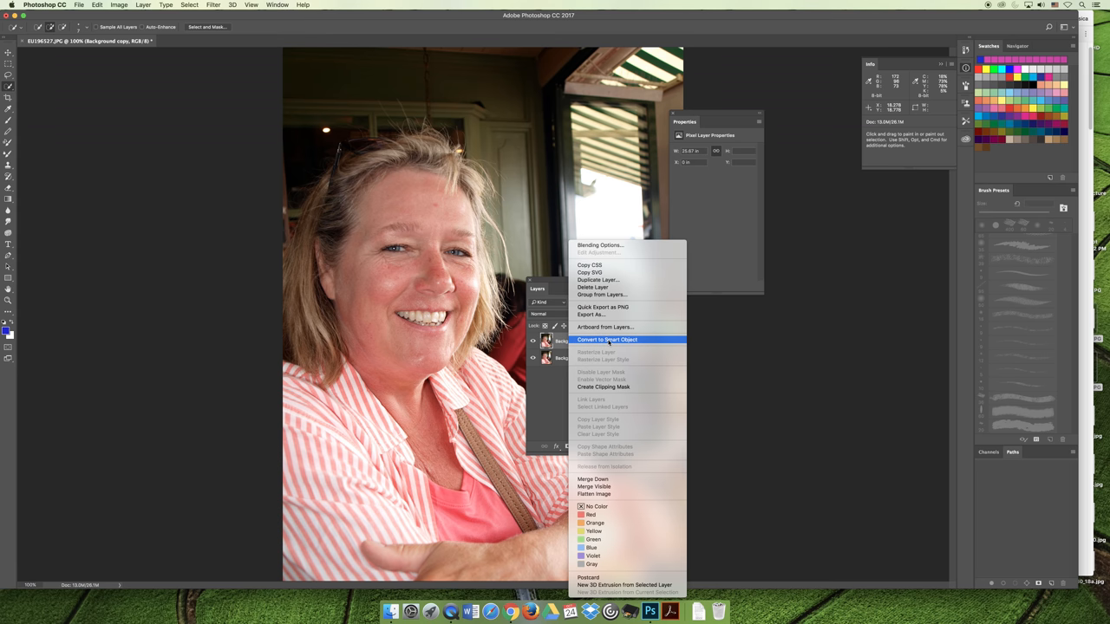
left_click(614, 336)
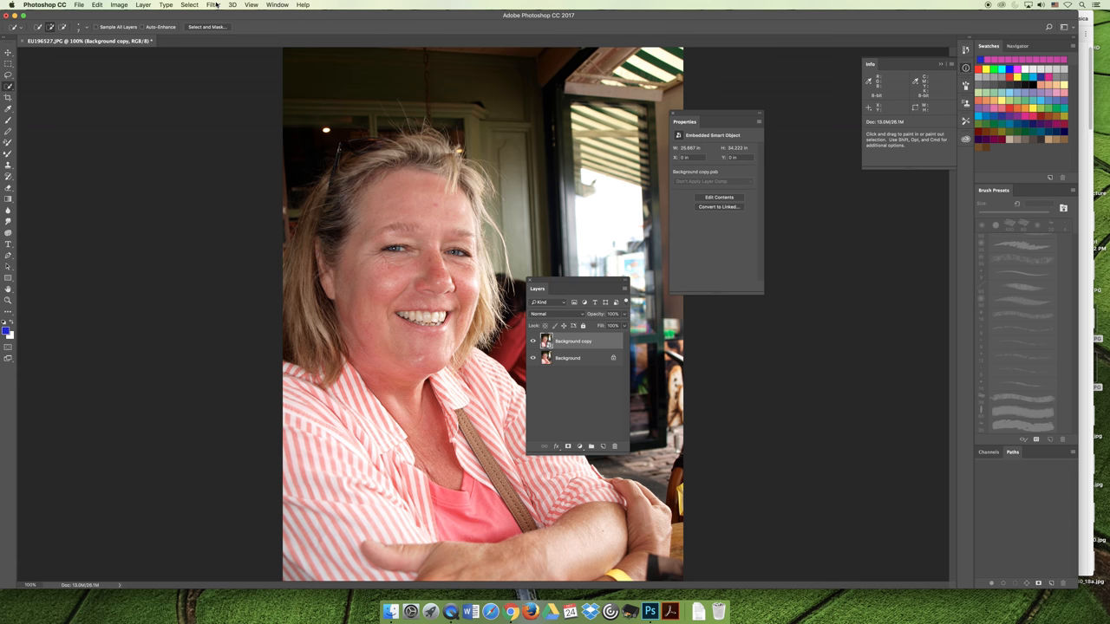
Apply a Surface Blur smart filter to the Background copy with the radius adjusted for smoother skin
left_click(215, 3)
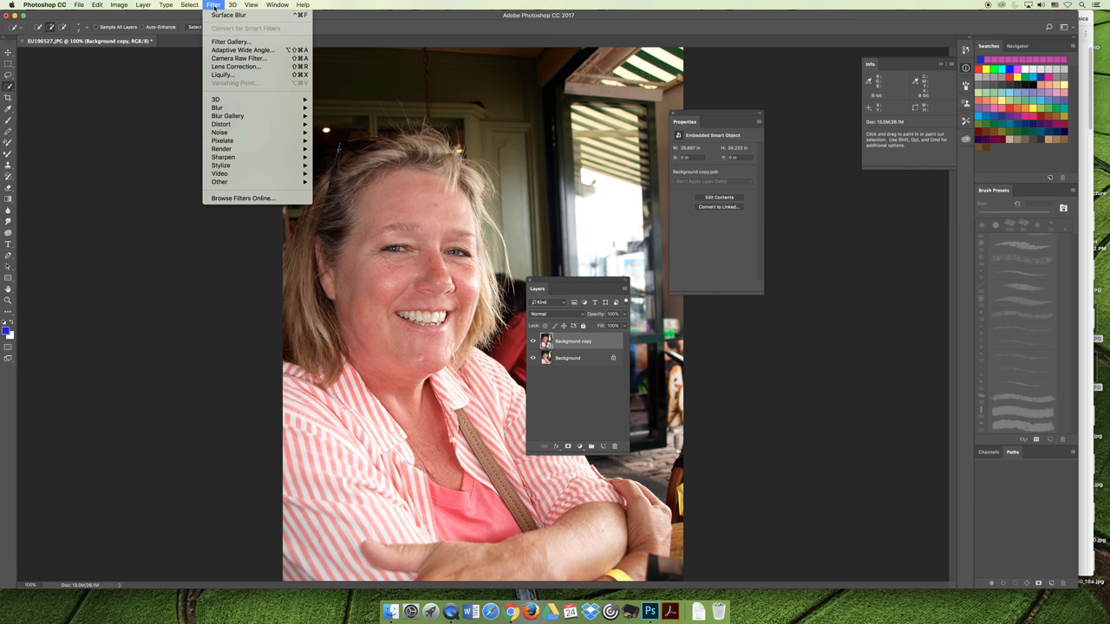
mouse_move(216, 108)
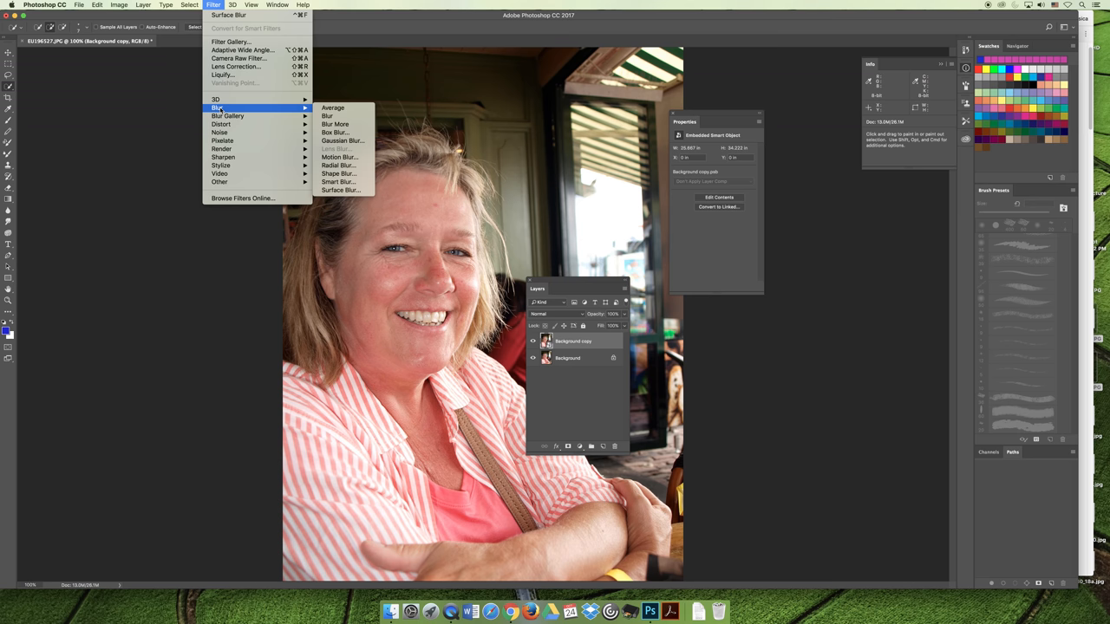
mouse_move(333, 148)
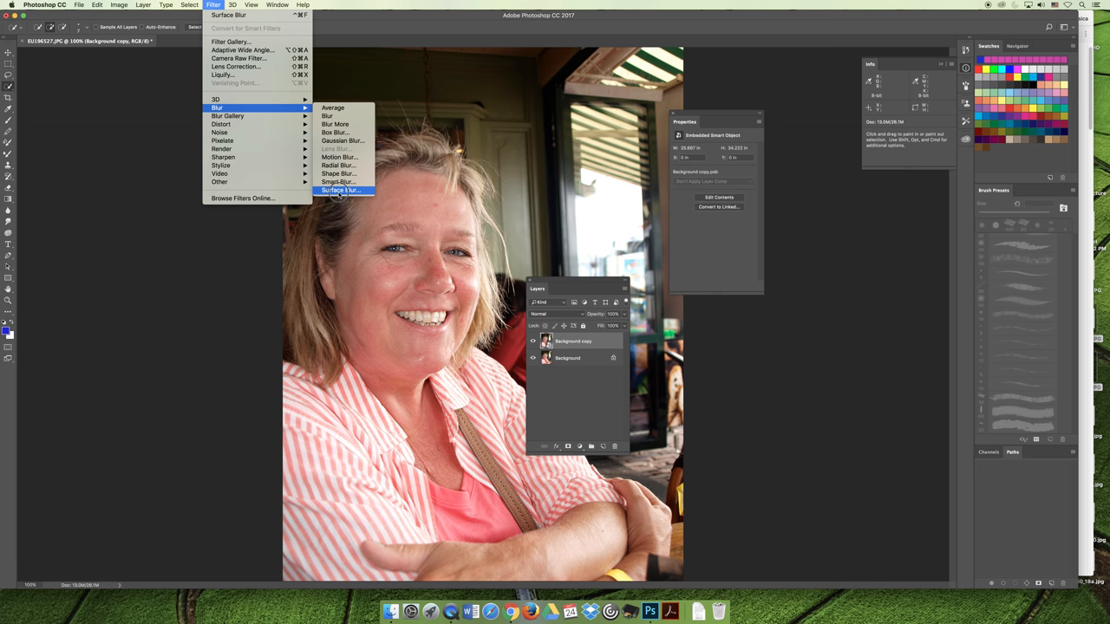
left_click(340, 189)
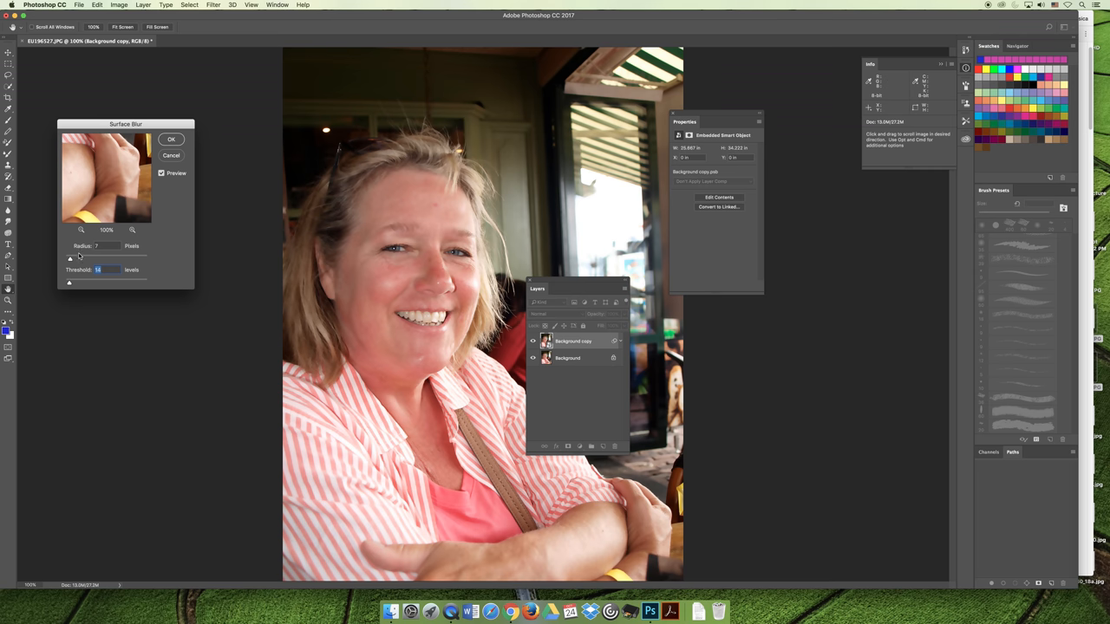
mouse_move(97, 253)
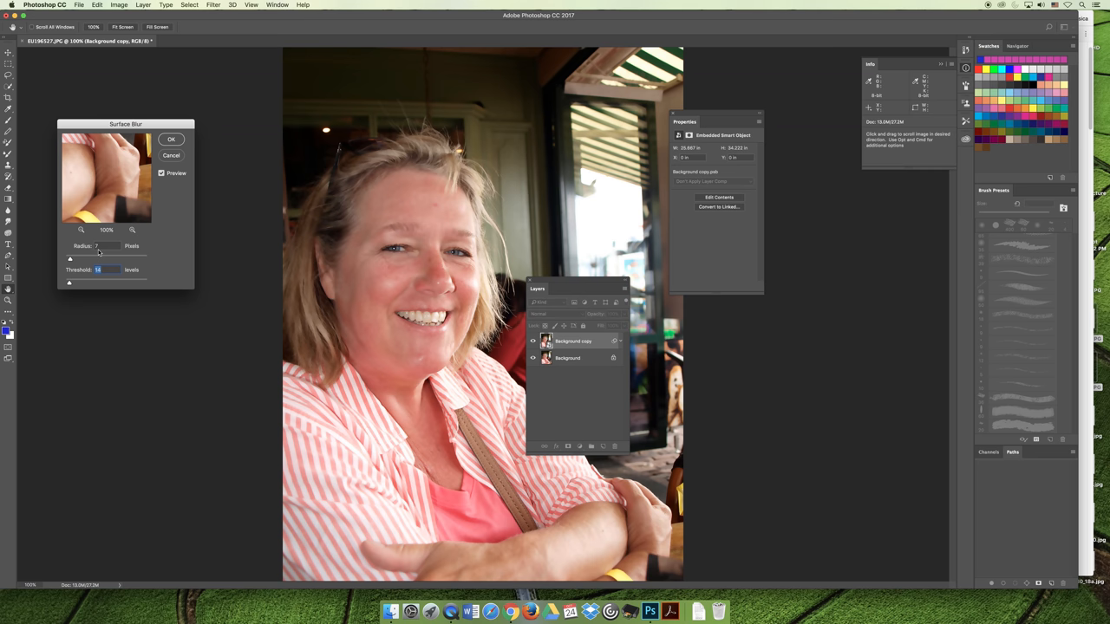
left_click_drag(70, 259, 87, 259)
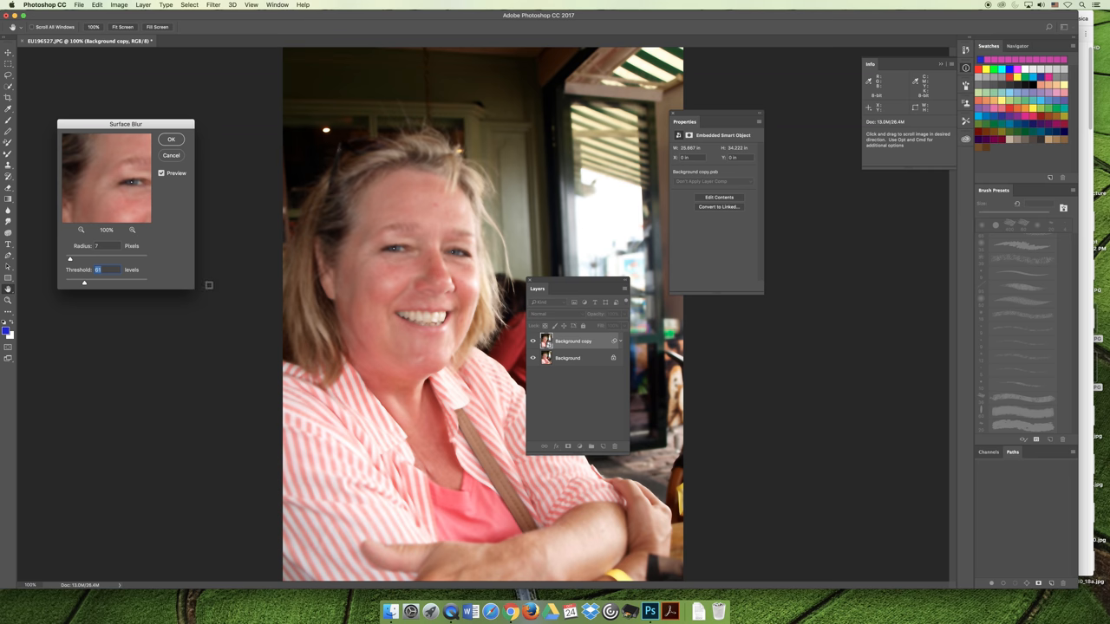
mouse_move(340, 320)
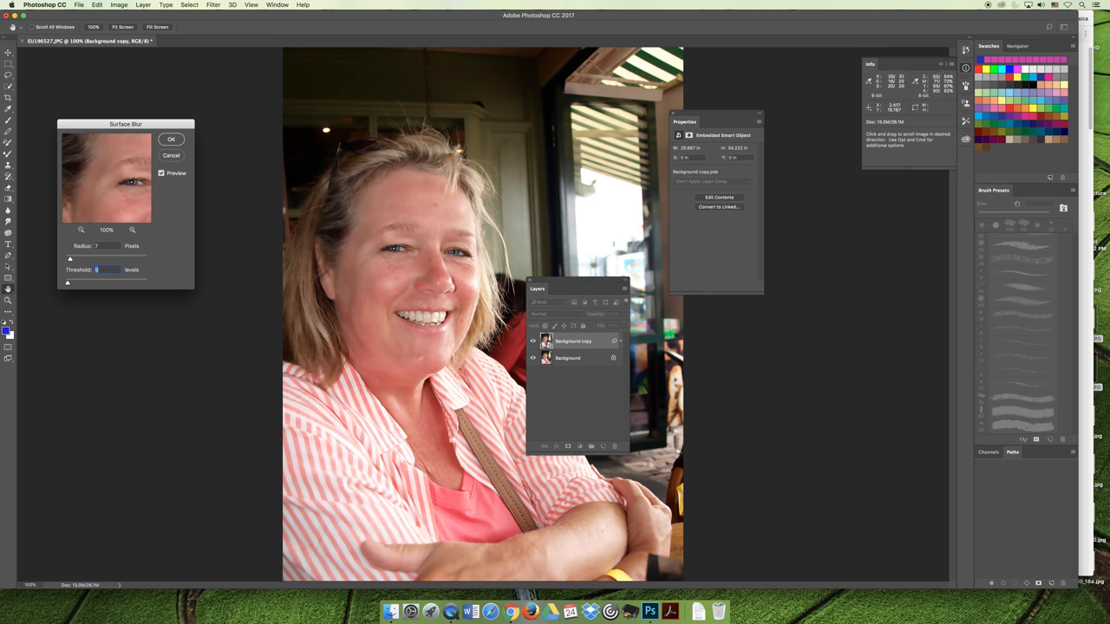
mouse_move(417, 326)
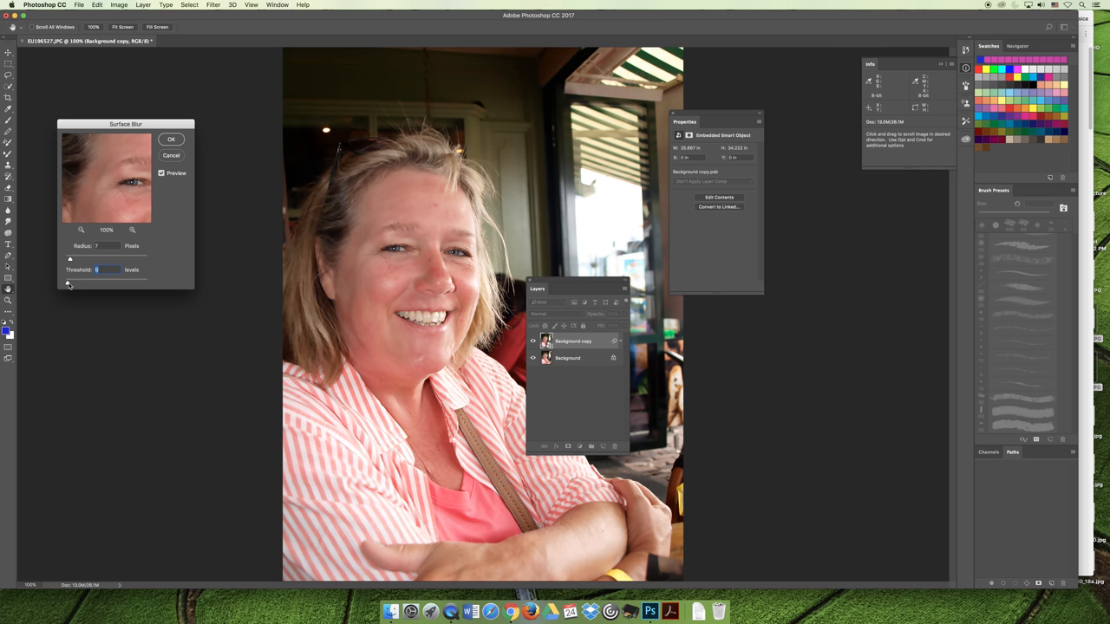
mouse_move(182, 149)
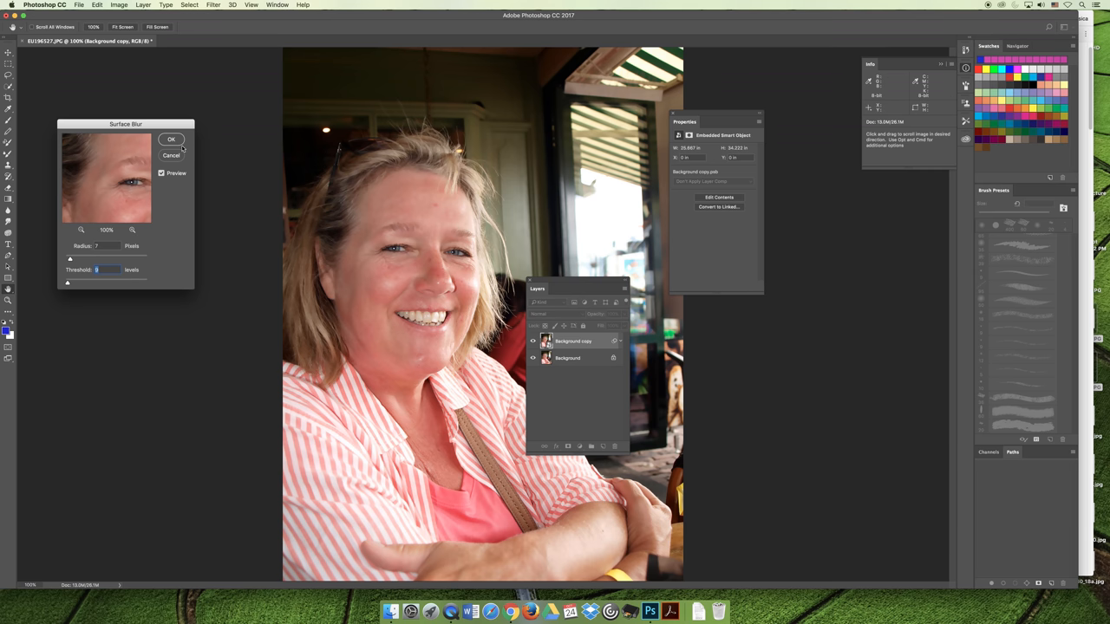
left_click(170, 139)
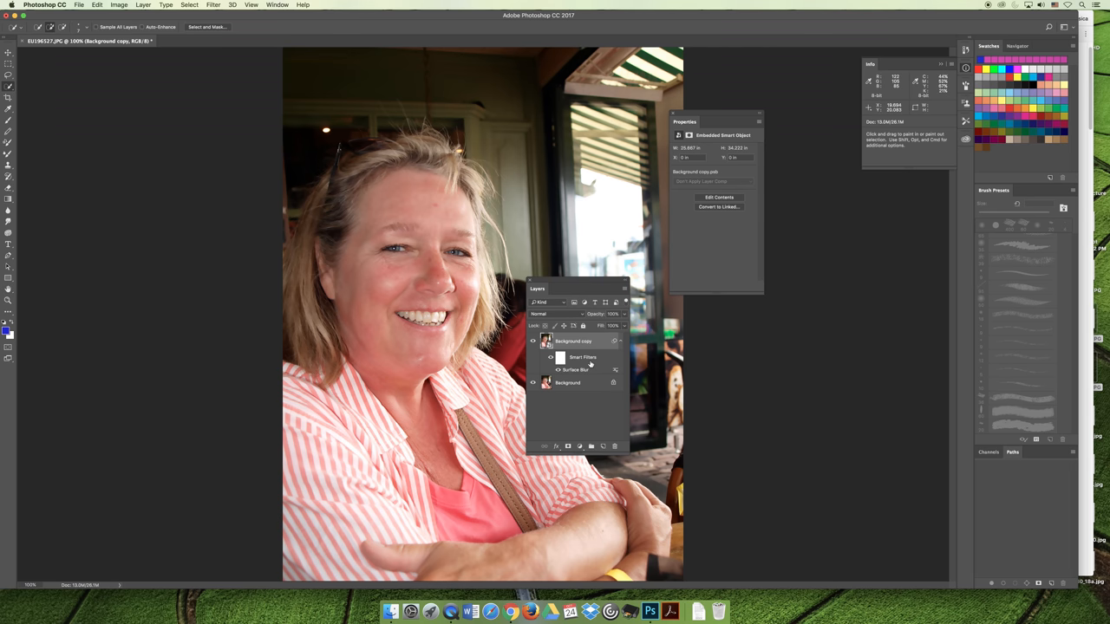
mouse_move(588, 365)
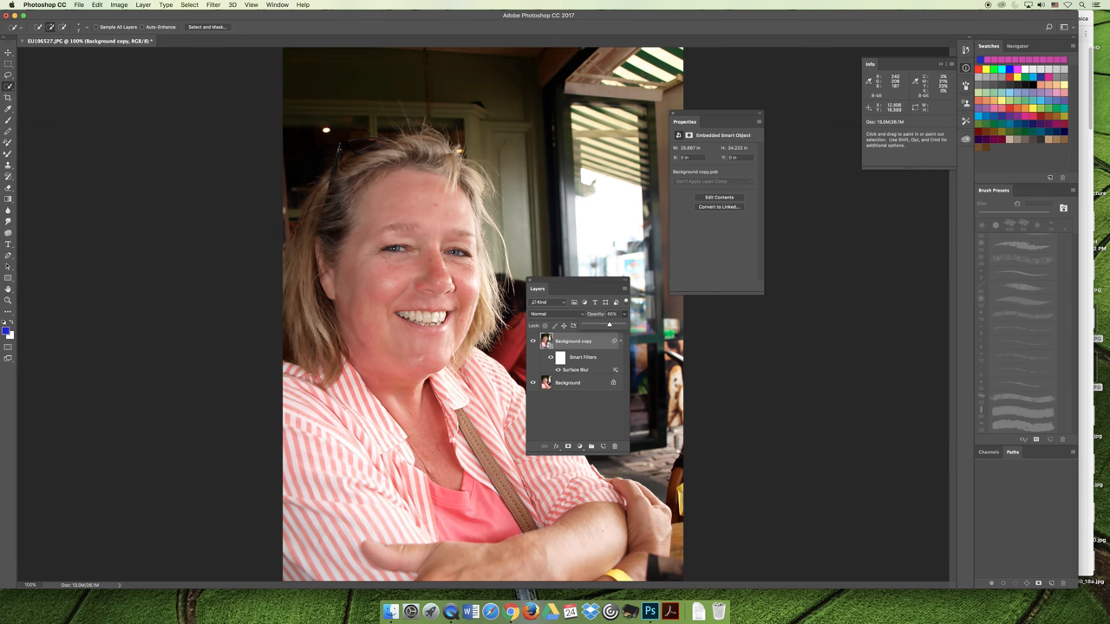
Target the Surface Blur smart filter's mask so its mask properties show
left_click_drag(616, 314, 604, 314)
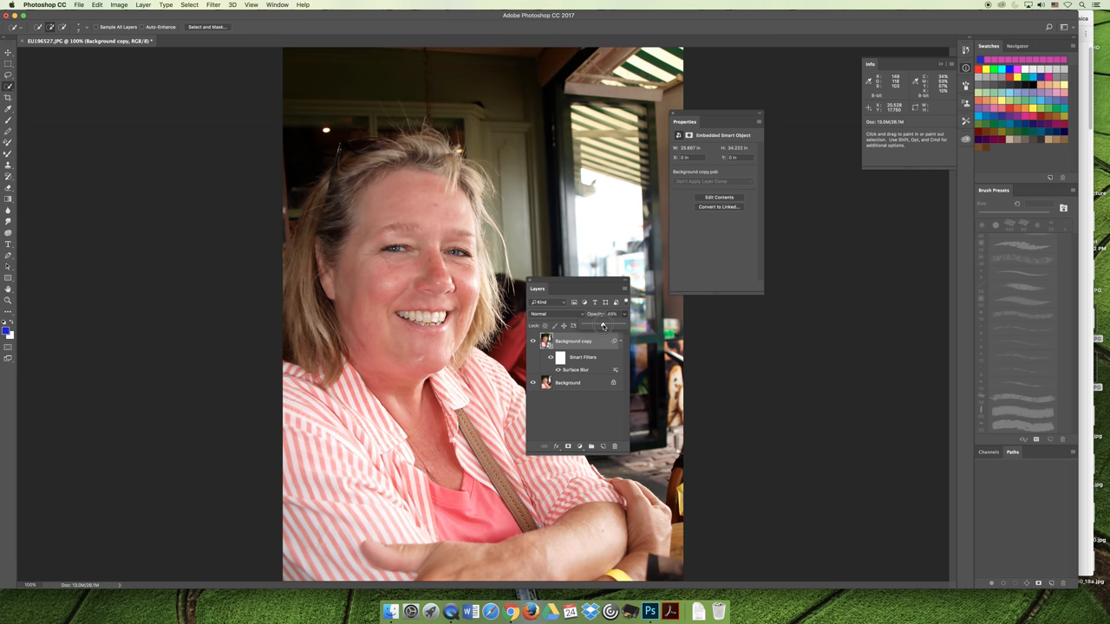
left_click_drag(603, 326, 624, 326)
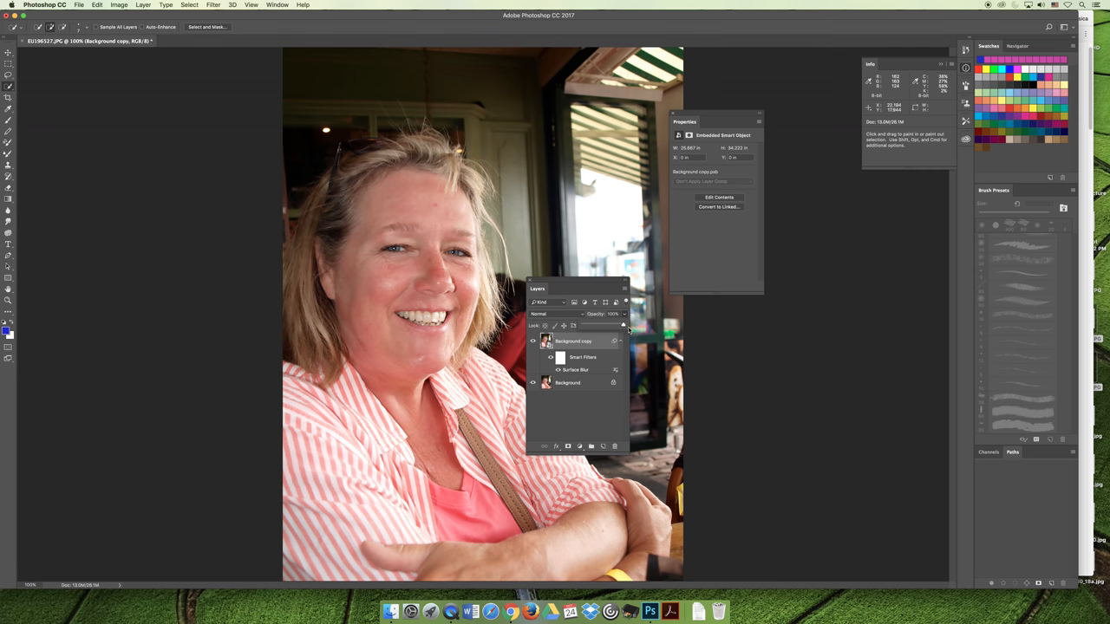
left_click(555, 358)
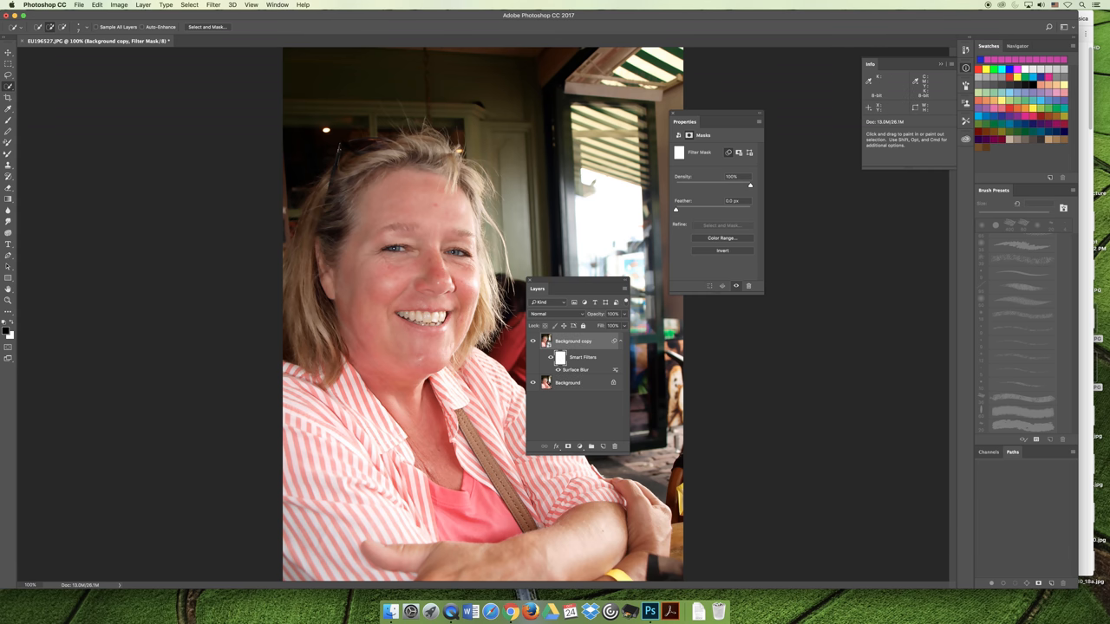
Select the Brush tool and adjust its options for painting on the filter mask
left_click(8, 162)
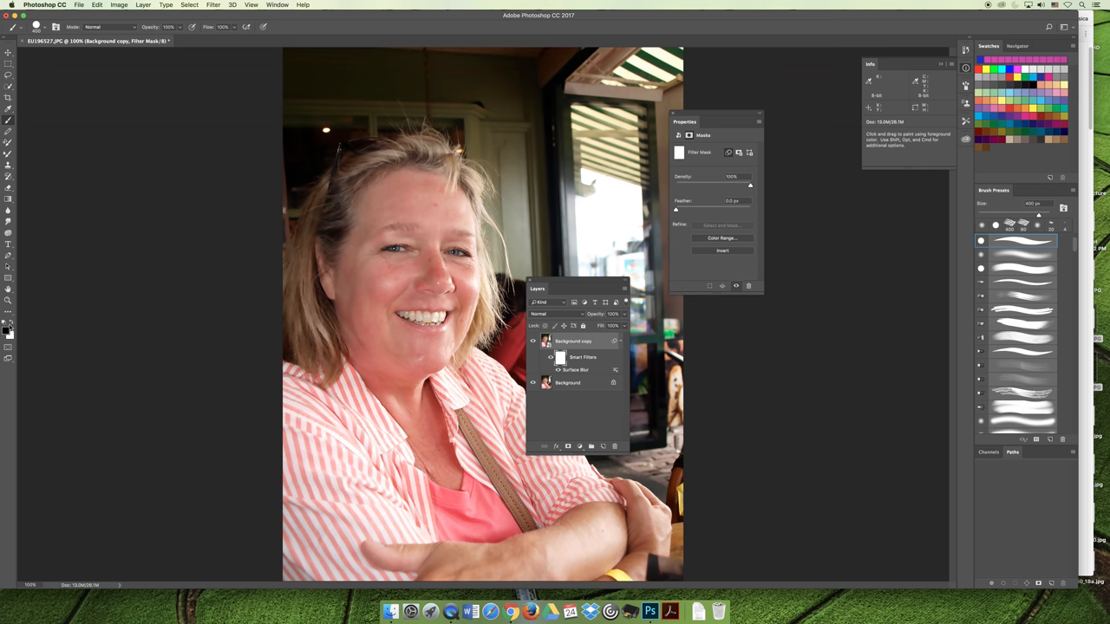
mouse_move(144, 114)
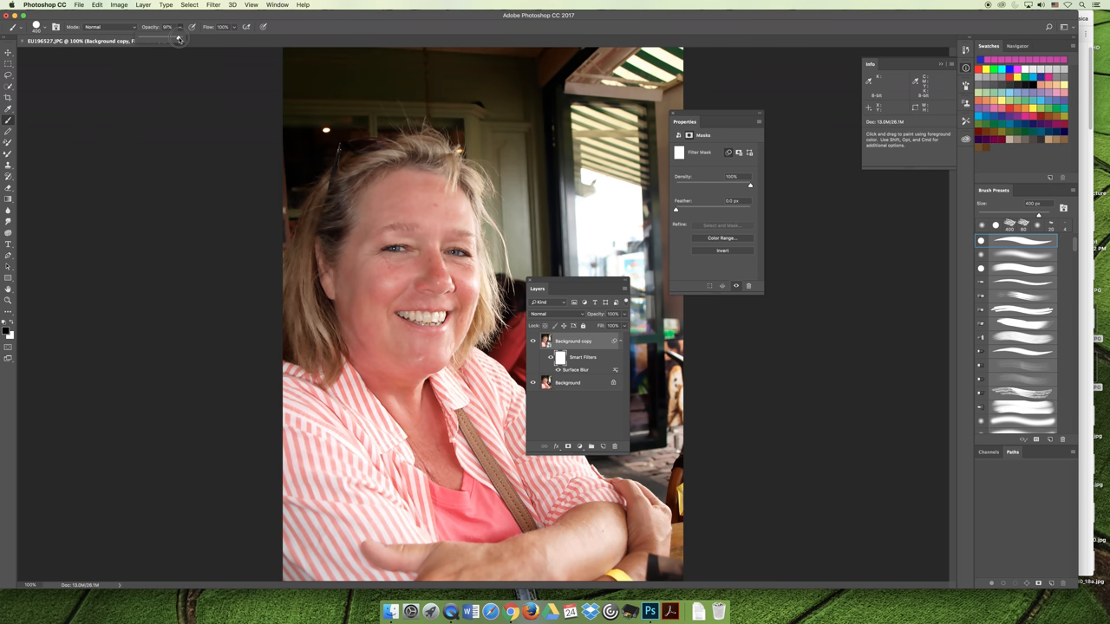
left_click_drag(177, 38, 149, 41)
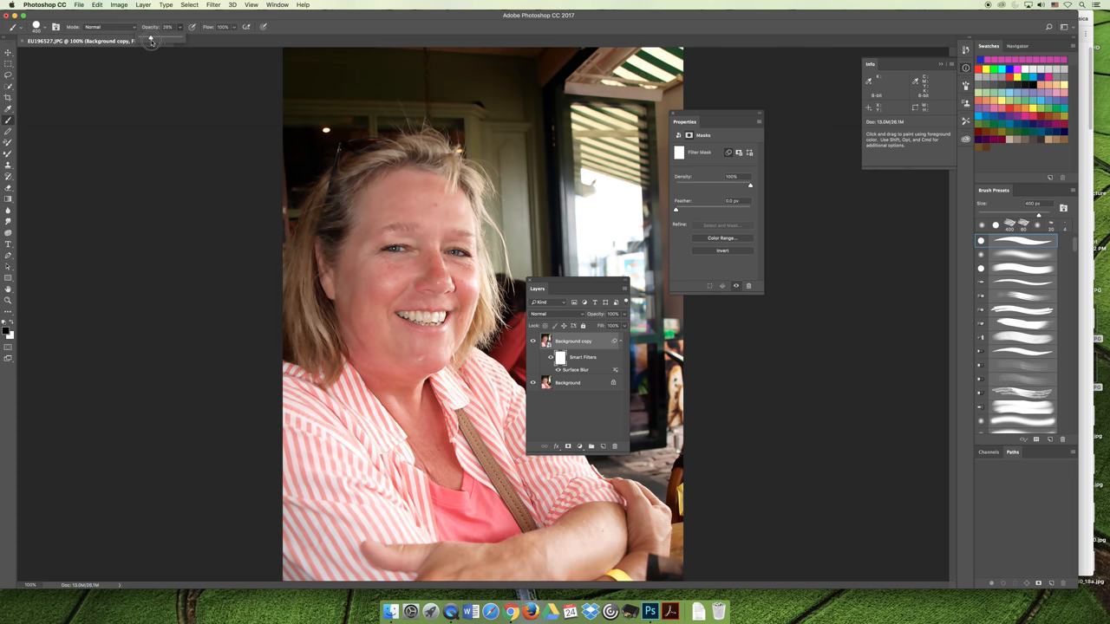
mouse_move(217, 90)
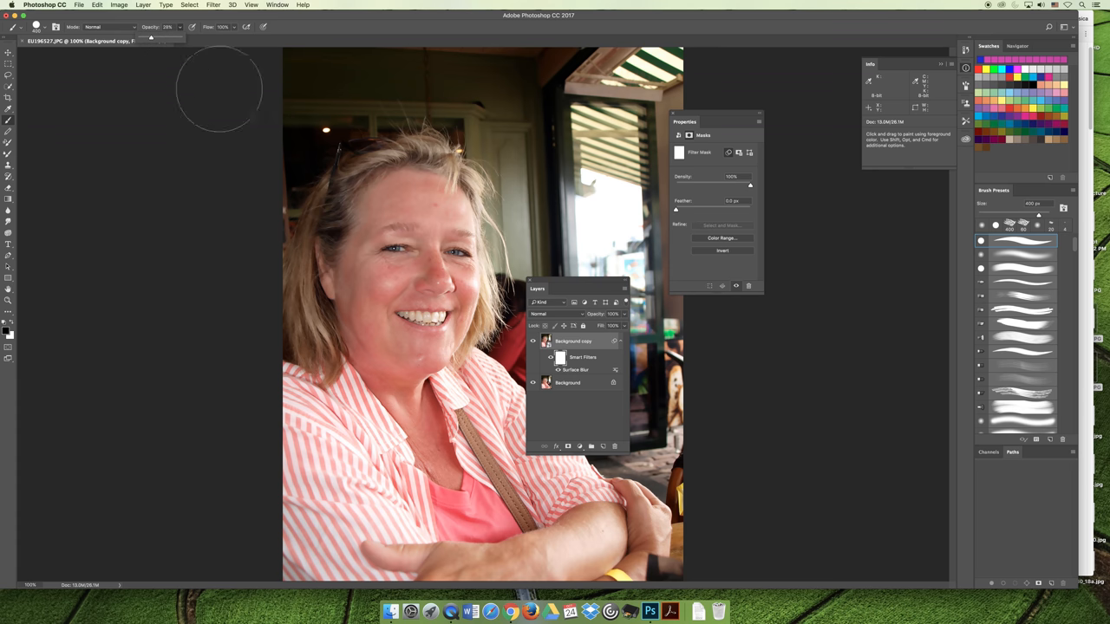
left_click(25, 28)
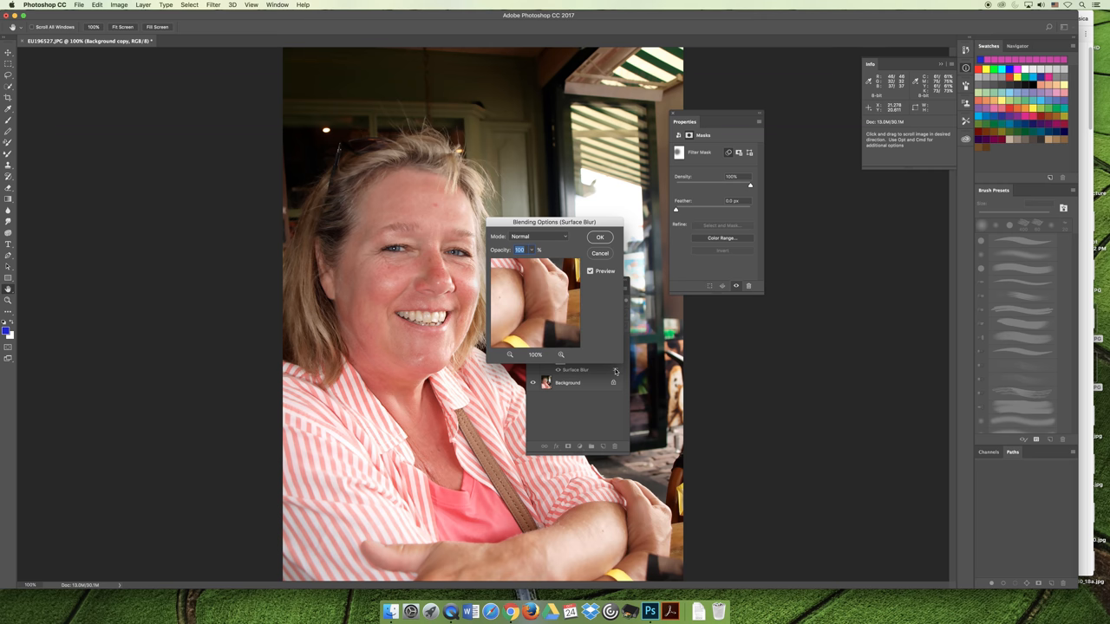
mouse_move(621, 361)
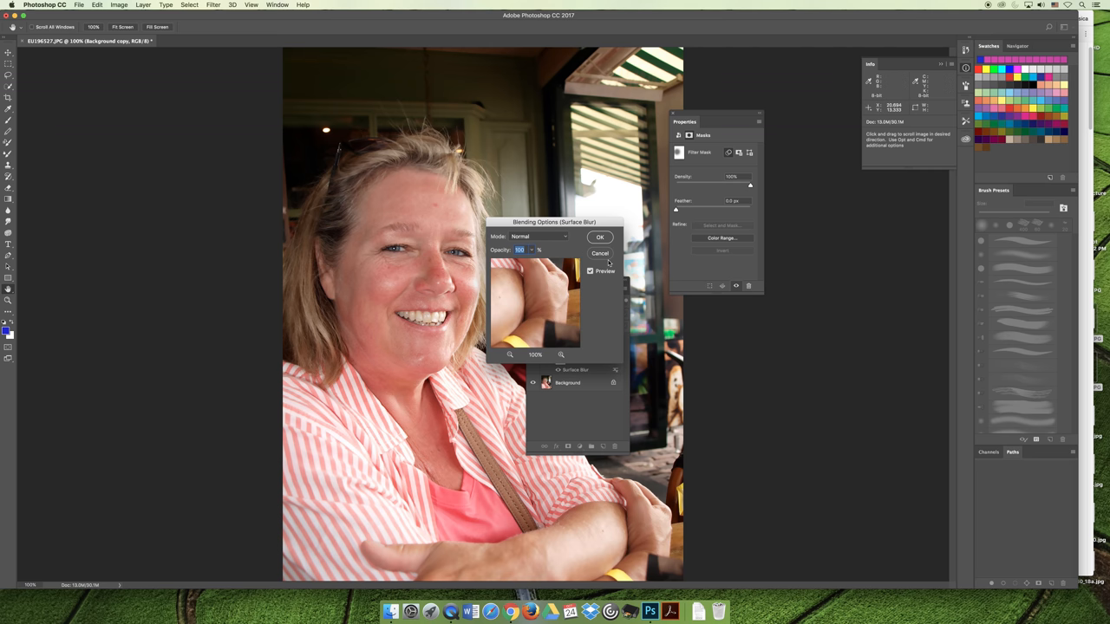
Confirm the Surface Blur filter's blending options and reopen the filter settings
left_click(600, 236)
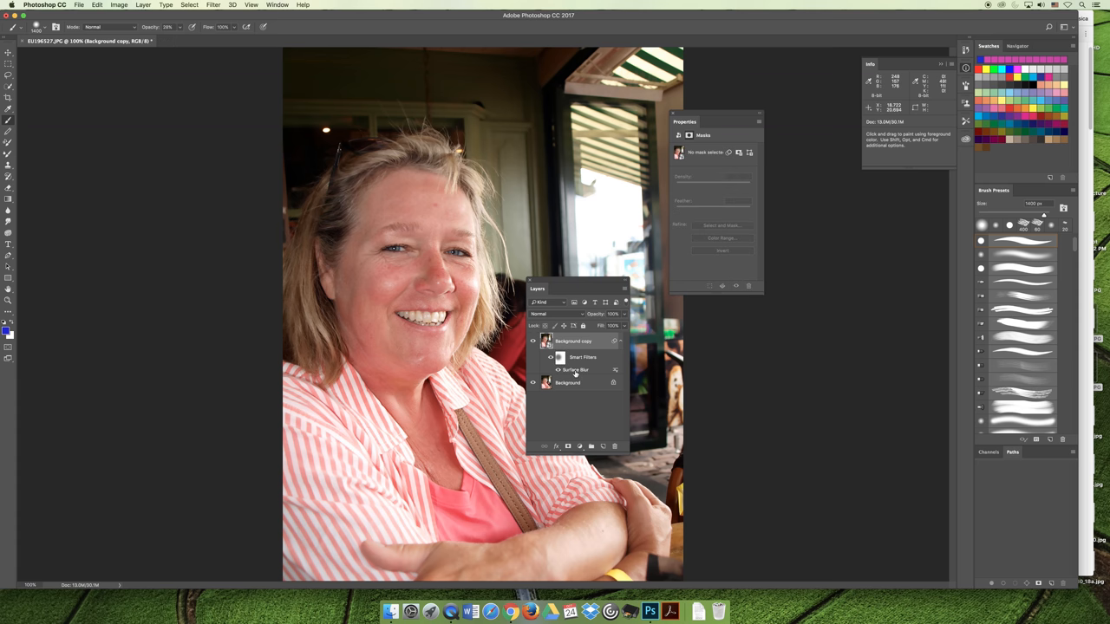
double_click(573, 370)
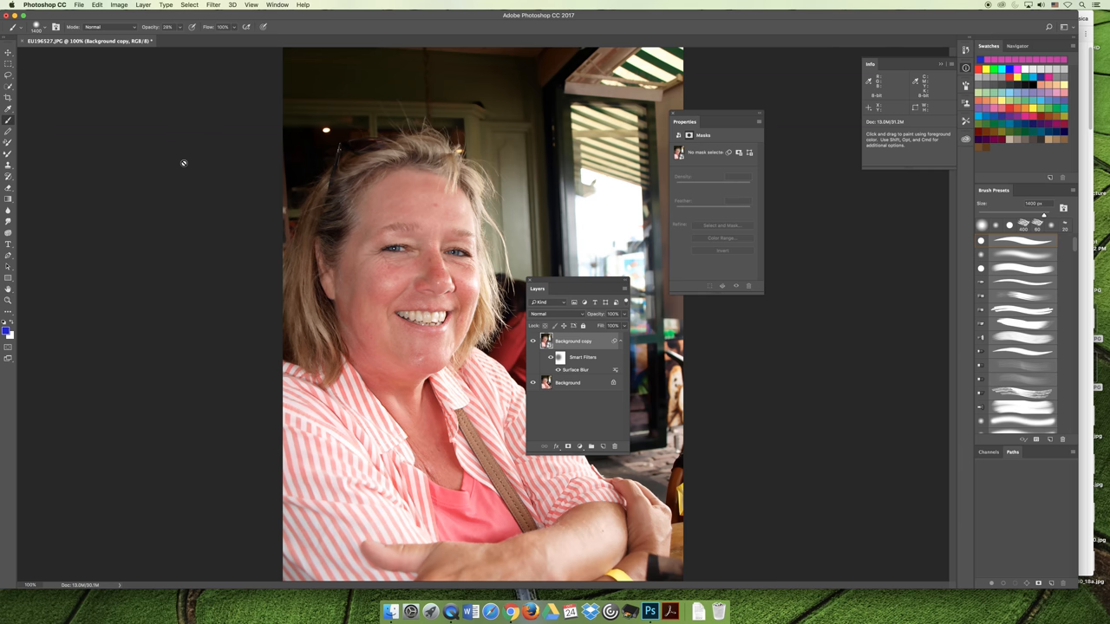
mouse_move(203, 179)
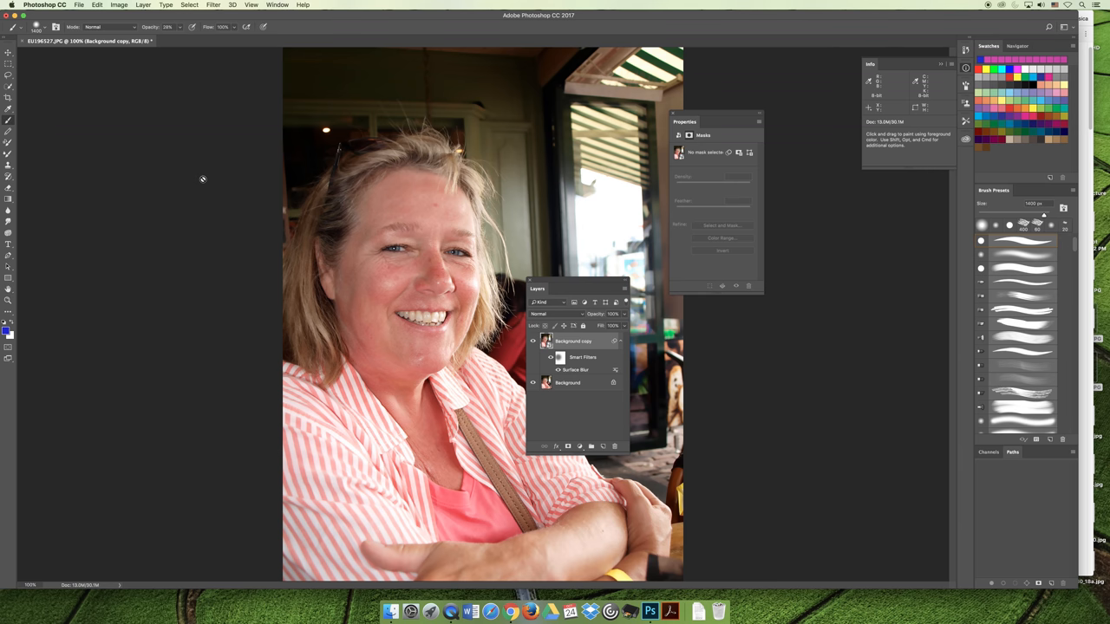